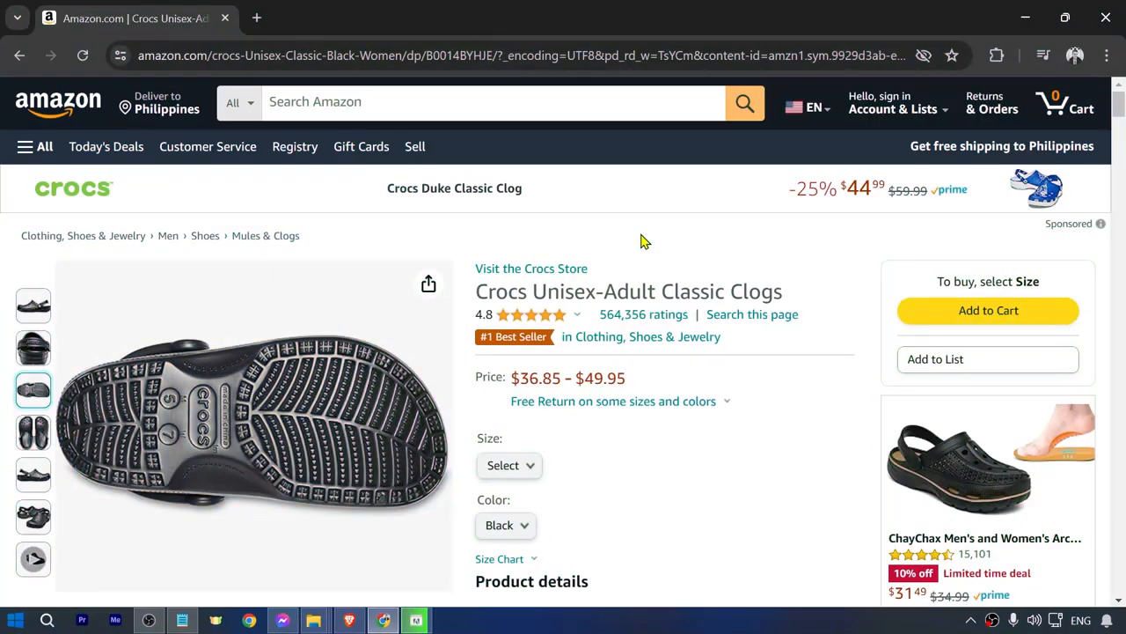
Browse the Crocs Classic Clogs thumbnails from the side view to the product video.
left_click(32, 475)
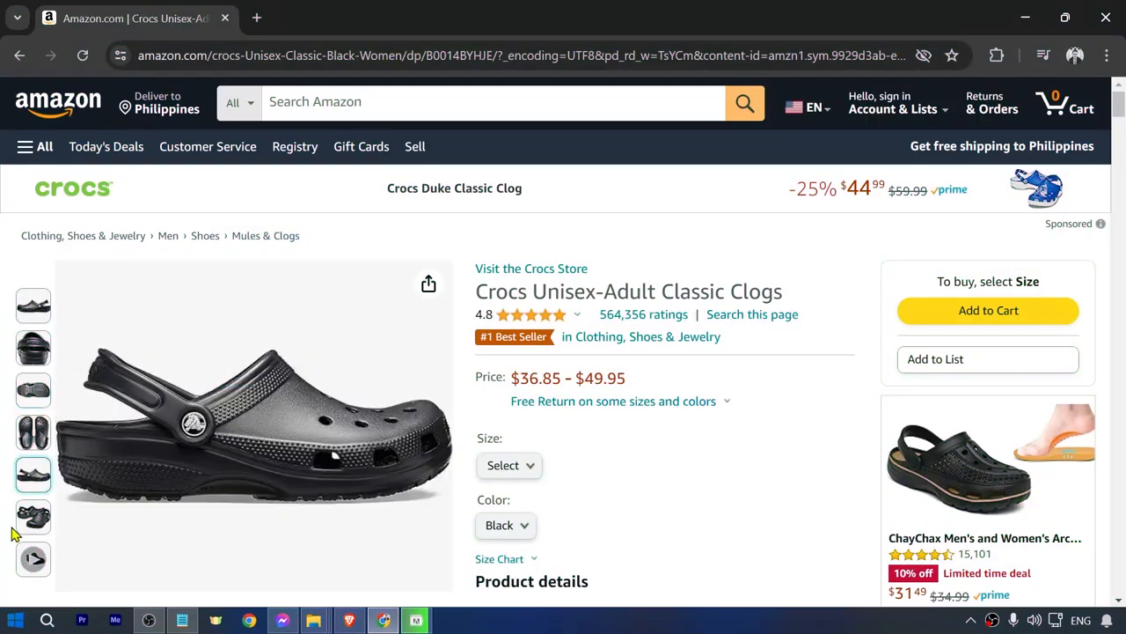
left_click(33, 559)
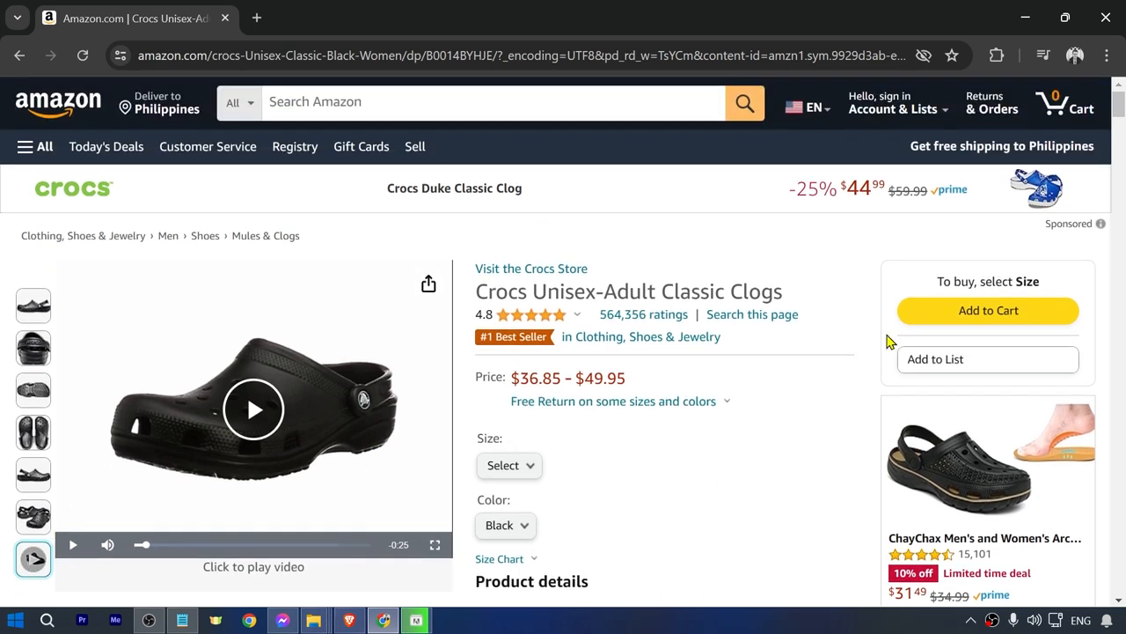
Search the Chrome Web Store for 'video downloader prime' via the Extensions menu.
left_click(997, 55)
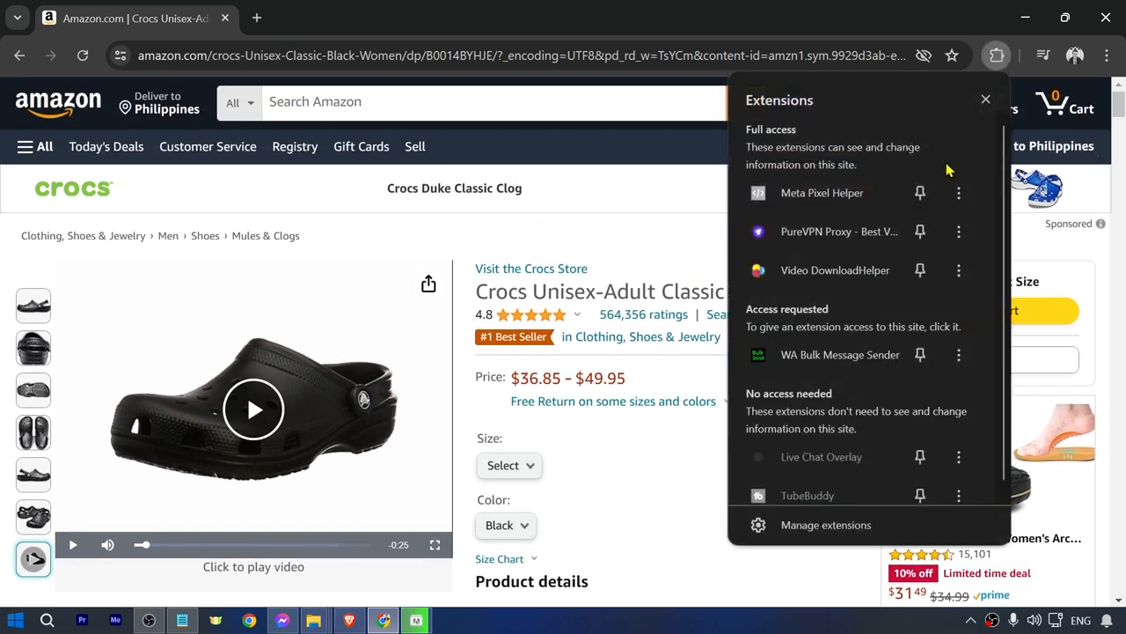
left_click(825, 524)
type("vido")
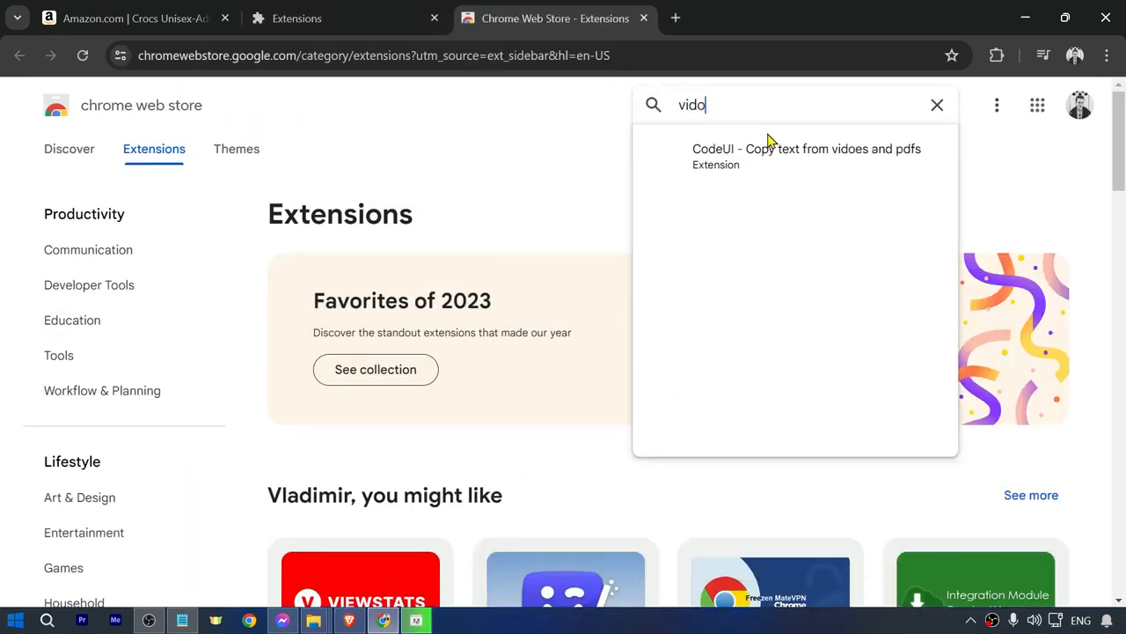
type("video downloader prime")
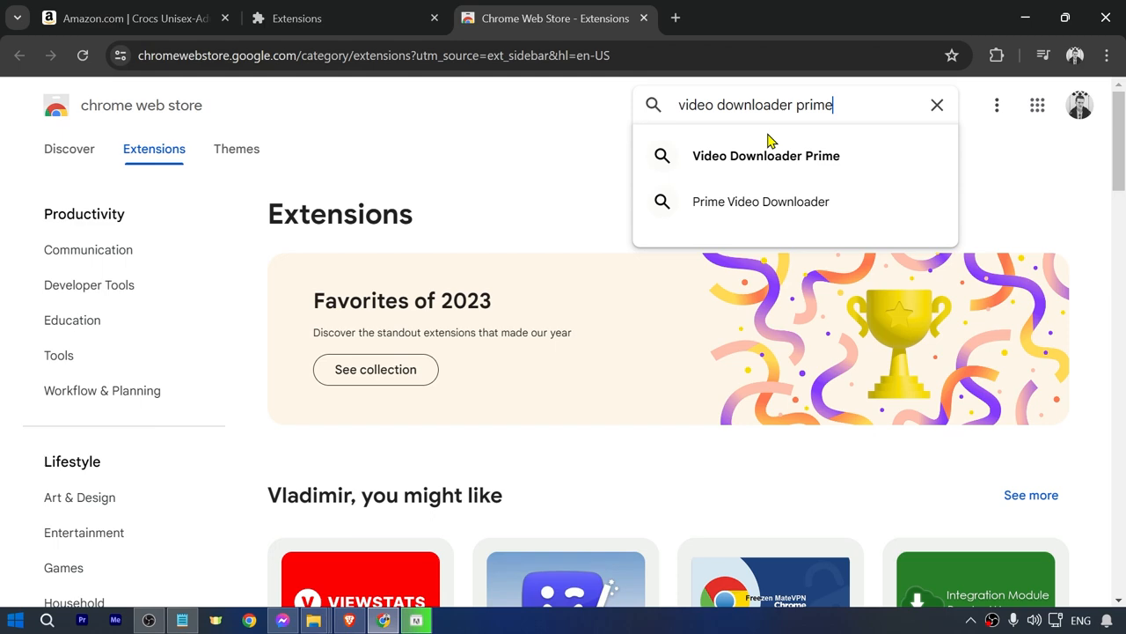
left_click(765, 155)
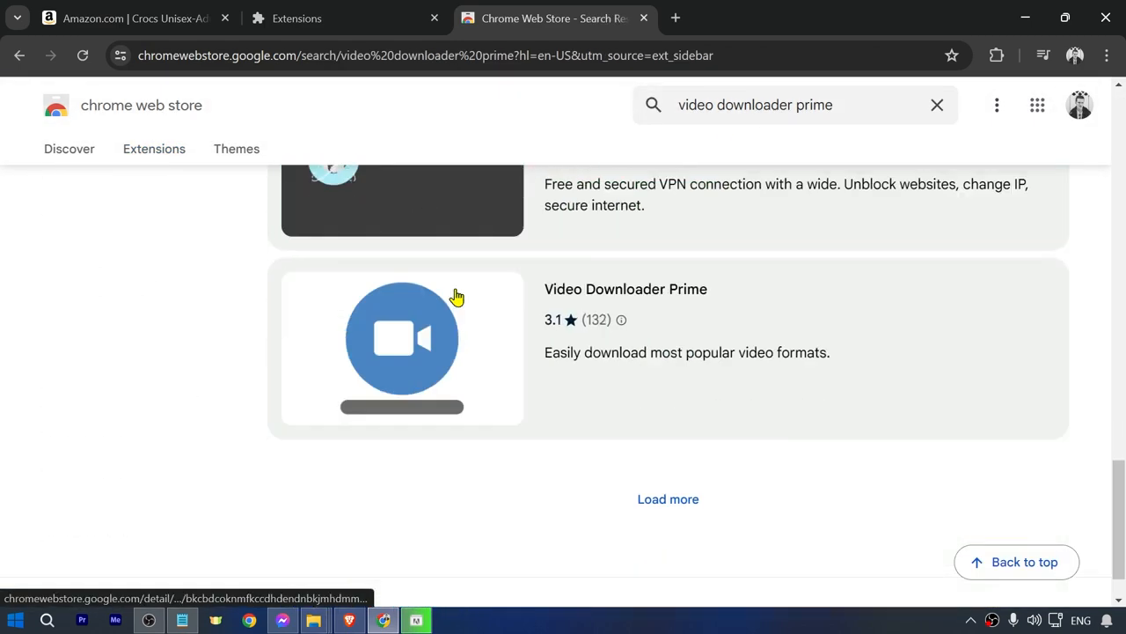
Add Video Downloader Prime to Chrome from its store page, then return to the Amazon tab.
scroll("down", 3)
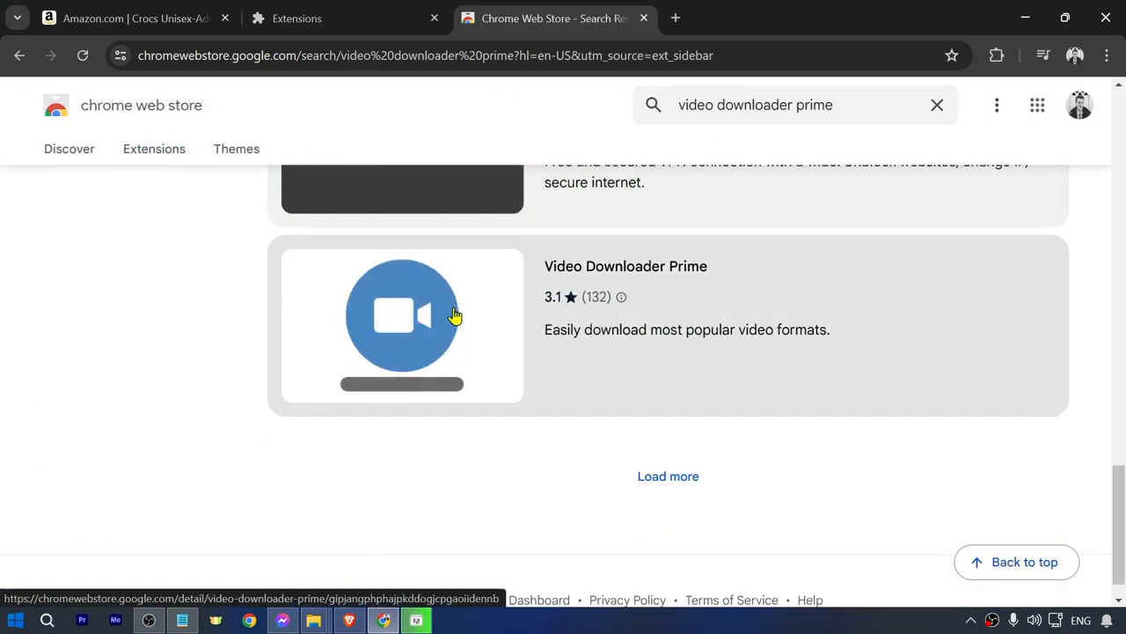
left_click(401, 325)
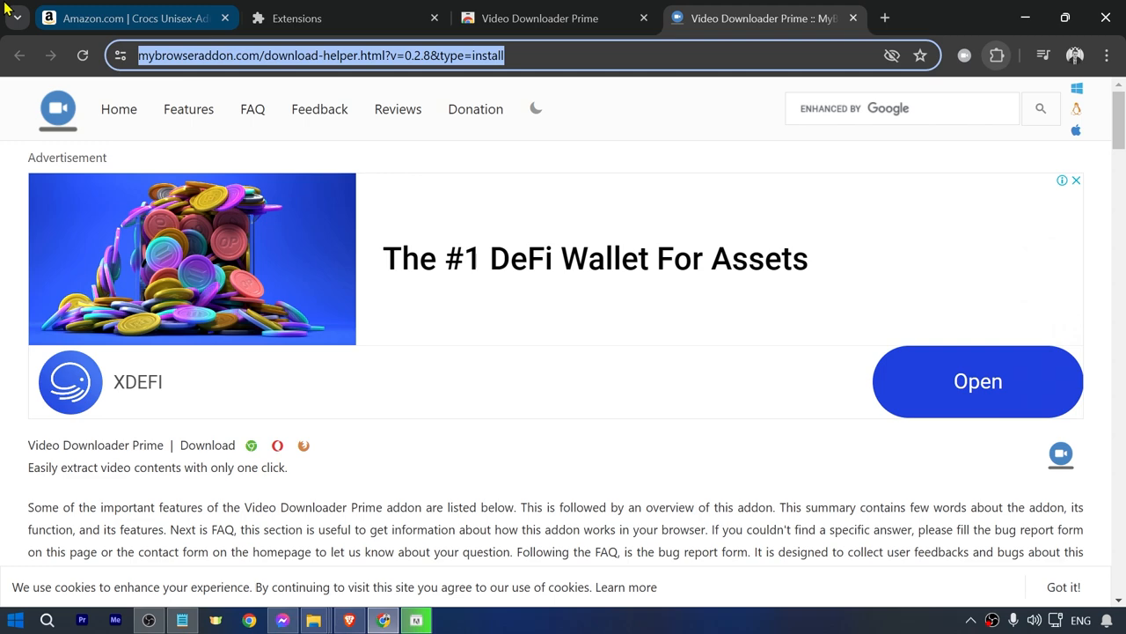
left_click(132, 18)
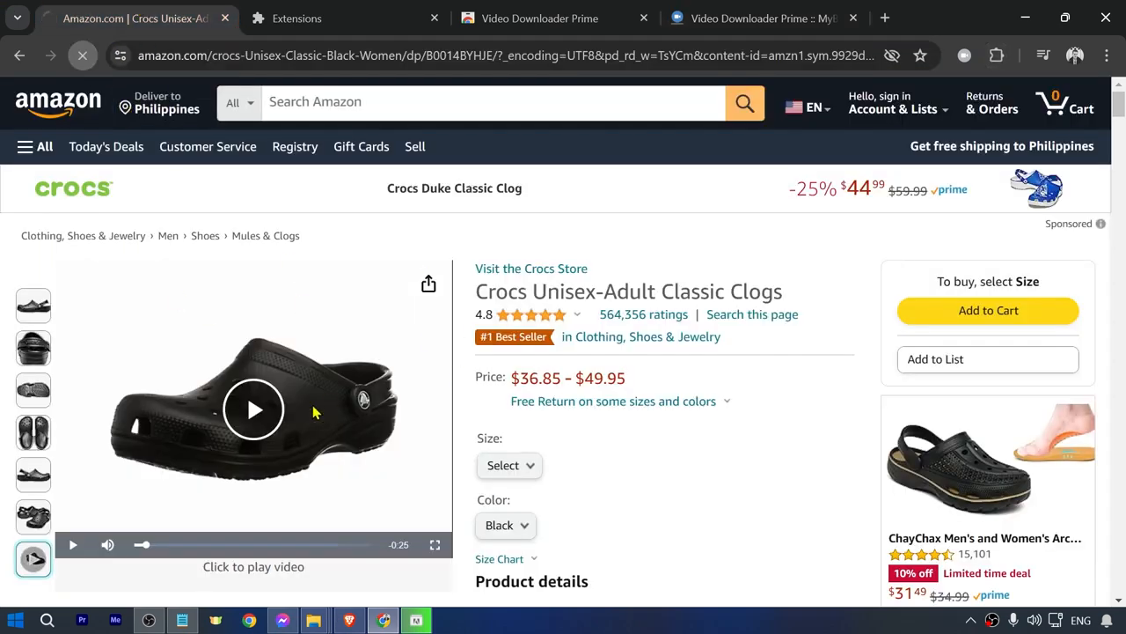
Play the clogs' product description video further down the page.
scroll("down", 3)
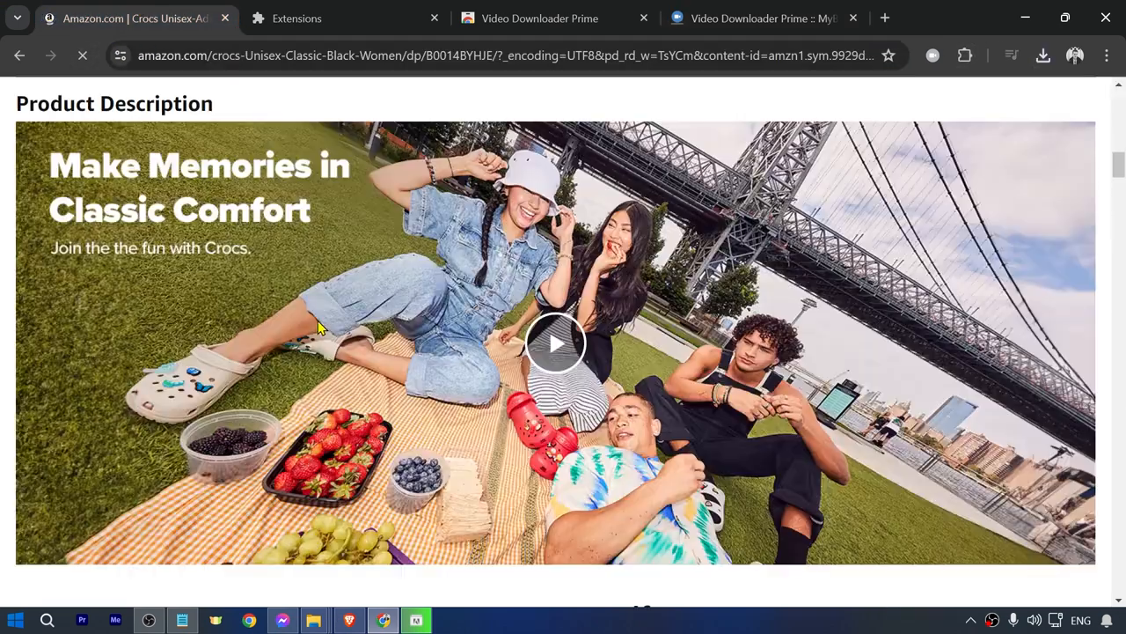
left_click(964, 54)
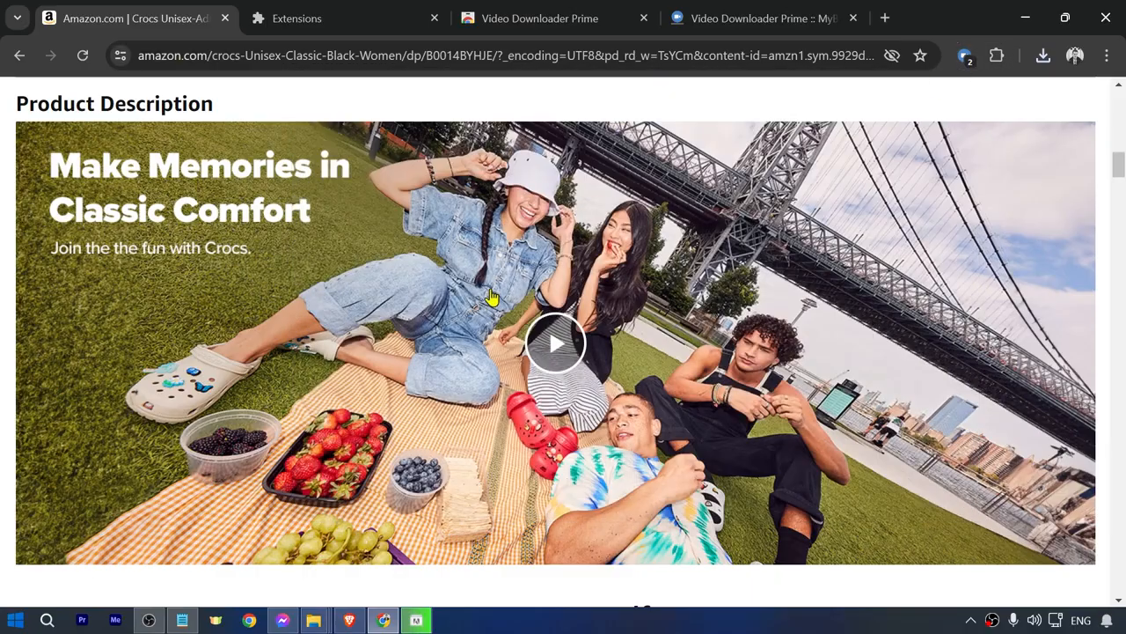
scroll("up", 3)
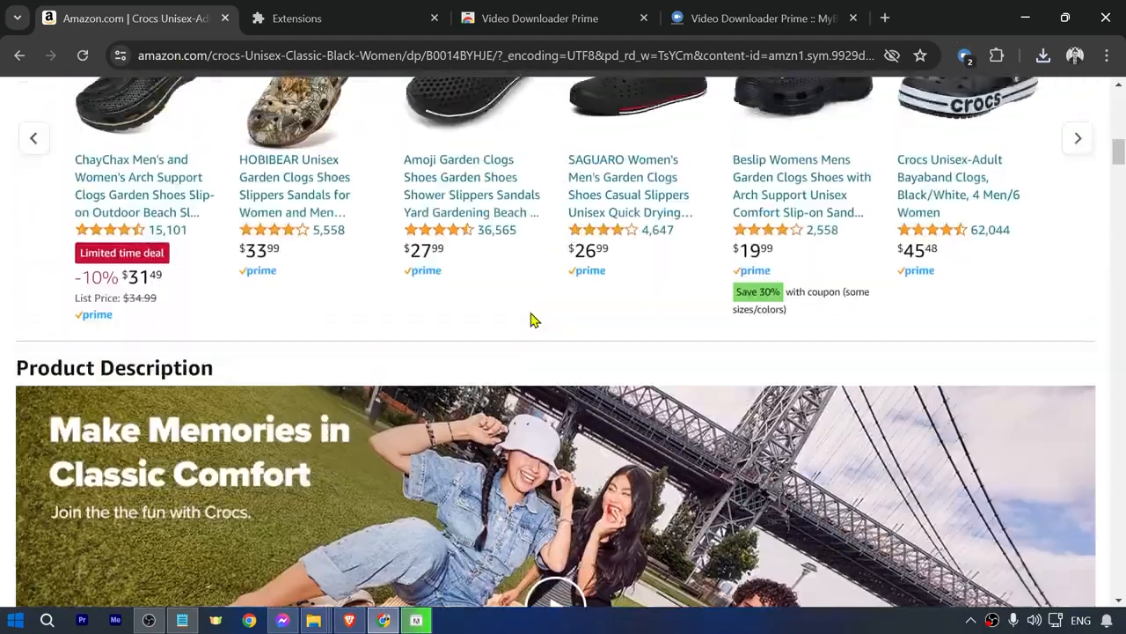
Play the main clog product video and view Video Downloader Prime's two detected videos.
scroll("down", 3)
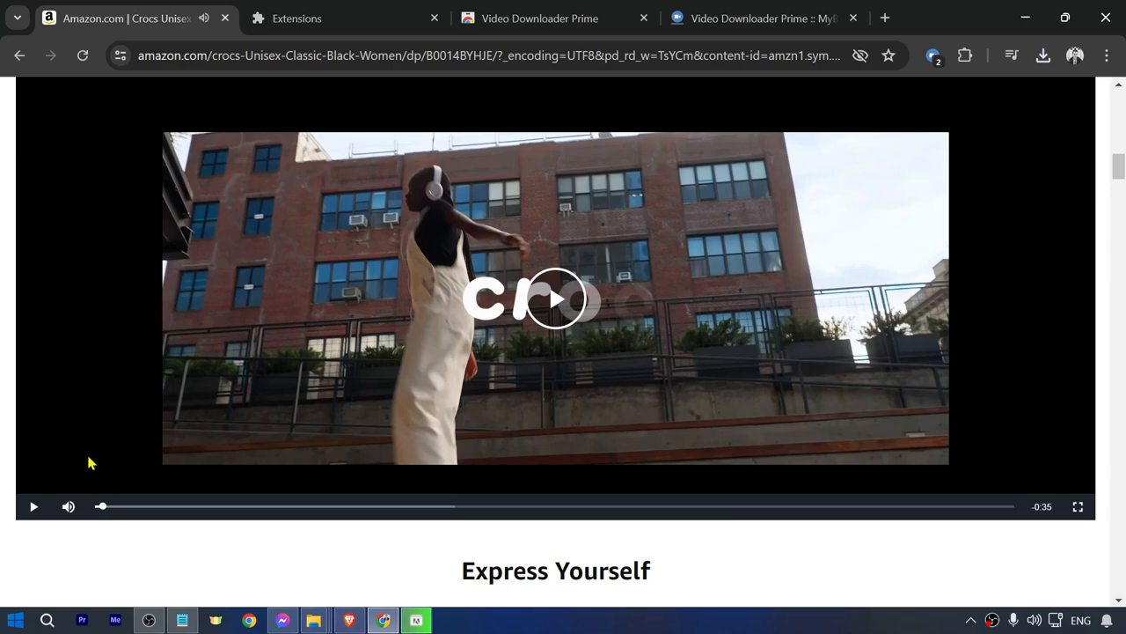
scroll("up", 3)
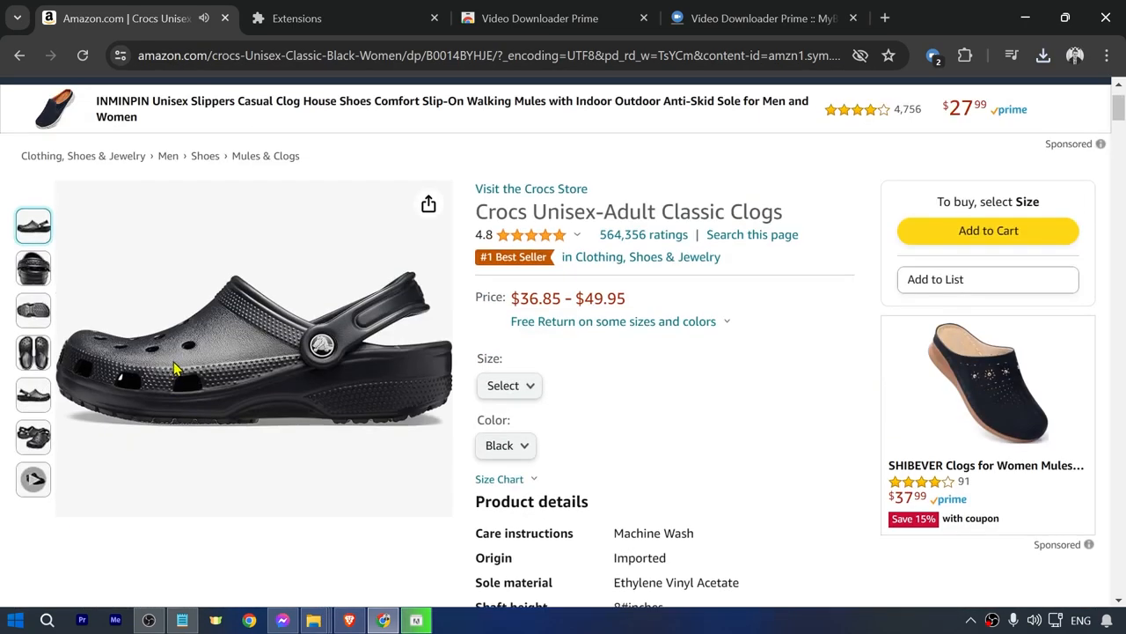
left_click(33, 479)
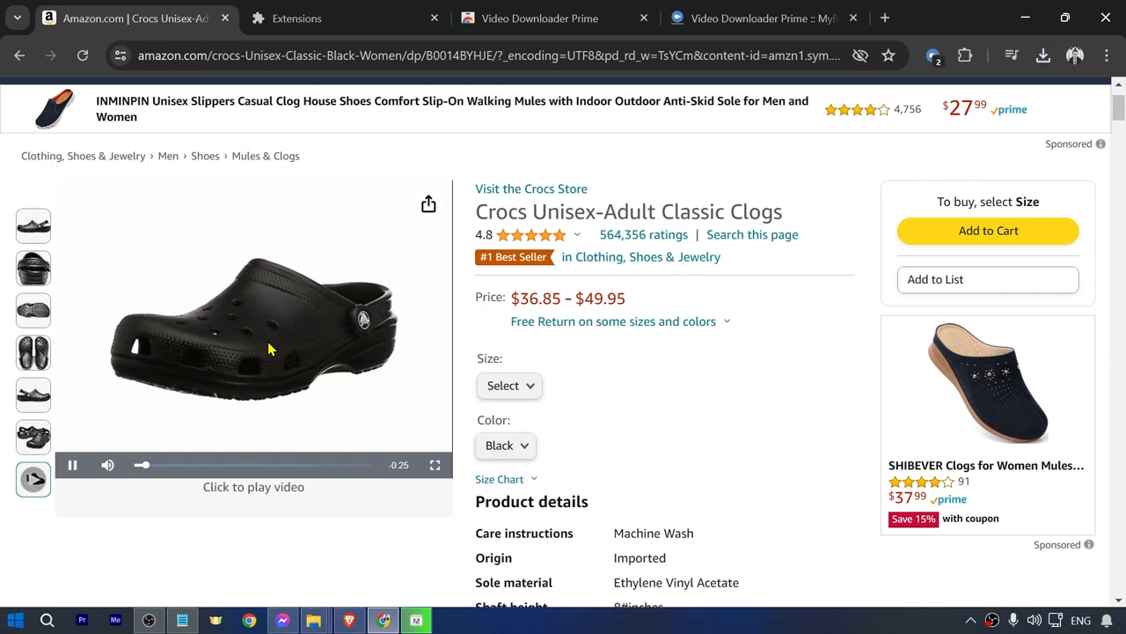
left_click(933, 55)
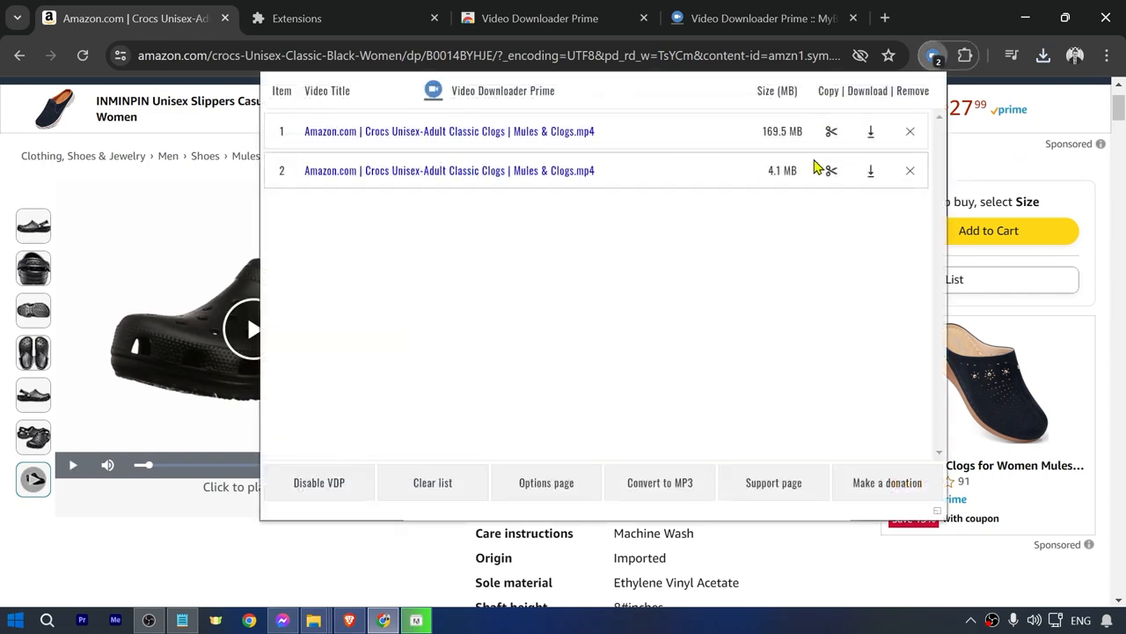